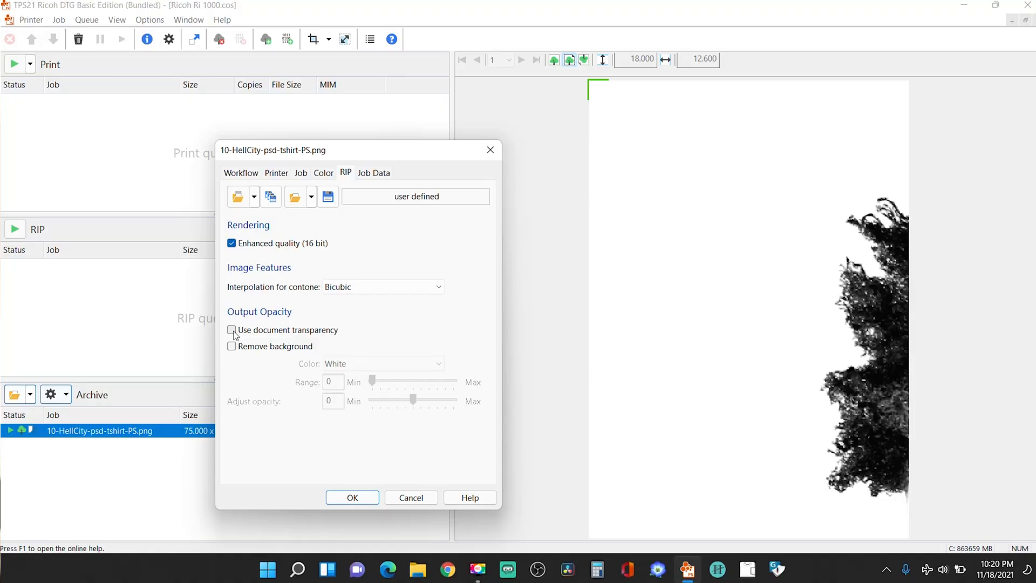
- Enable Use document transparency for the HellCity job and reselect the job
left_click(231, 330)
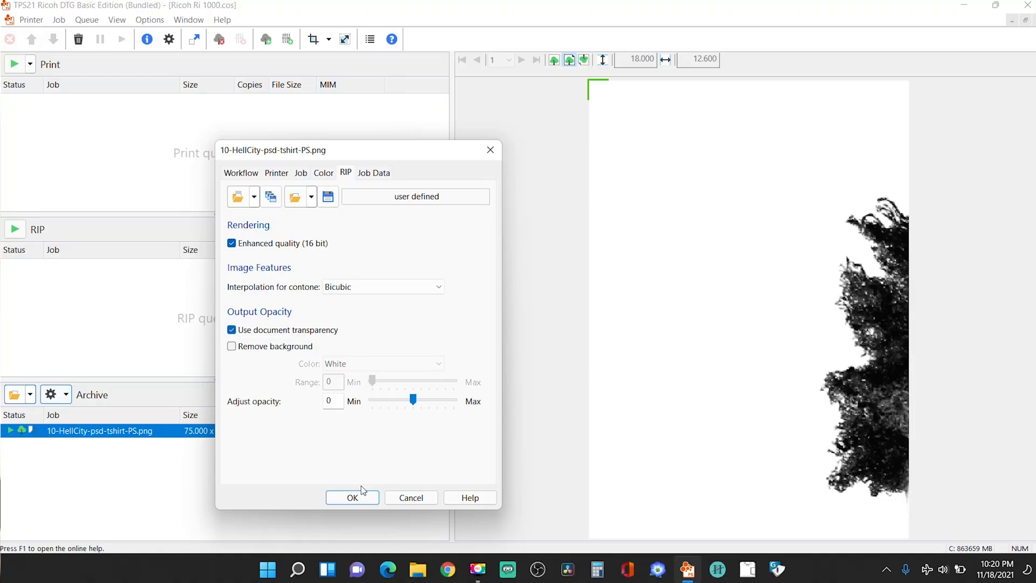
left_click(352, 497)
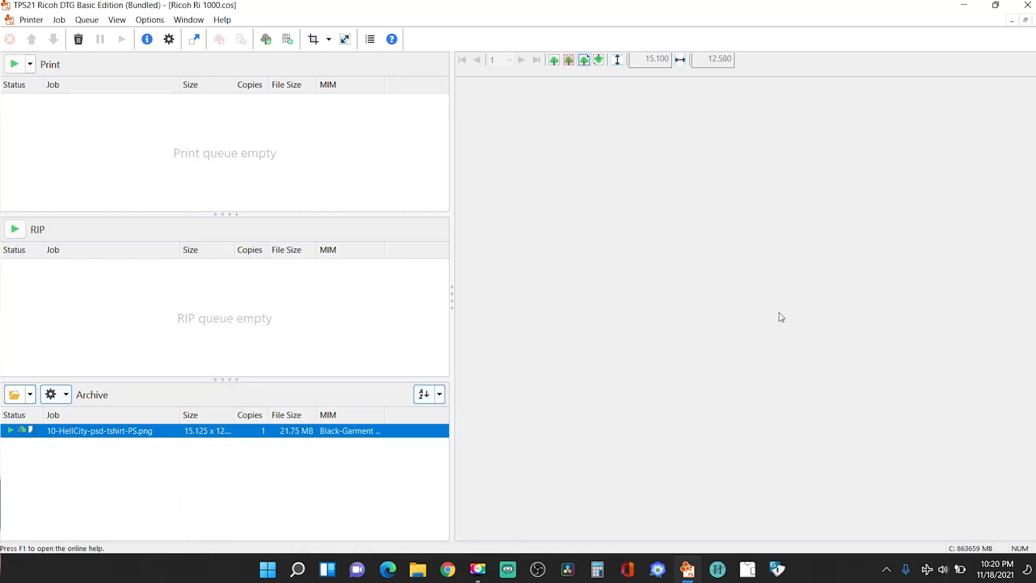
mouse_move(802, 293)
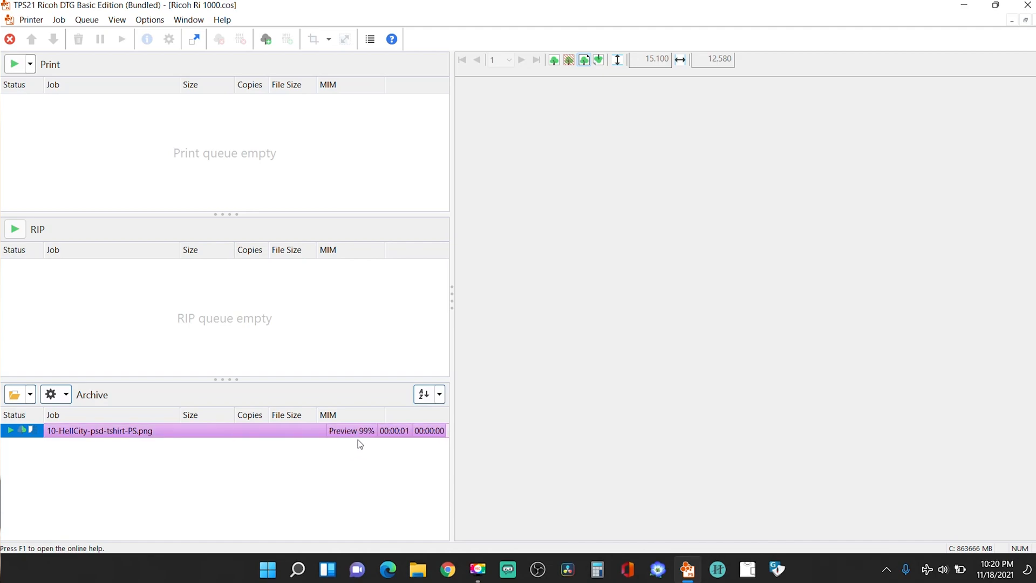
left_click(100, 431)
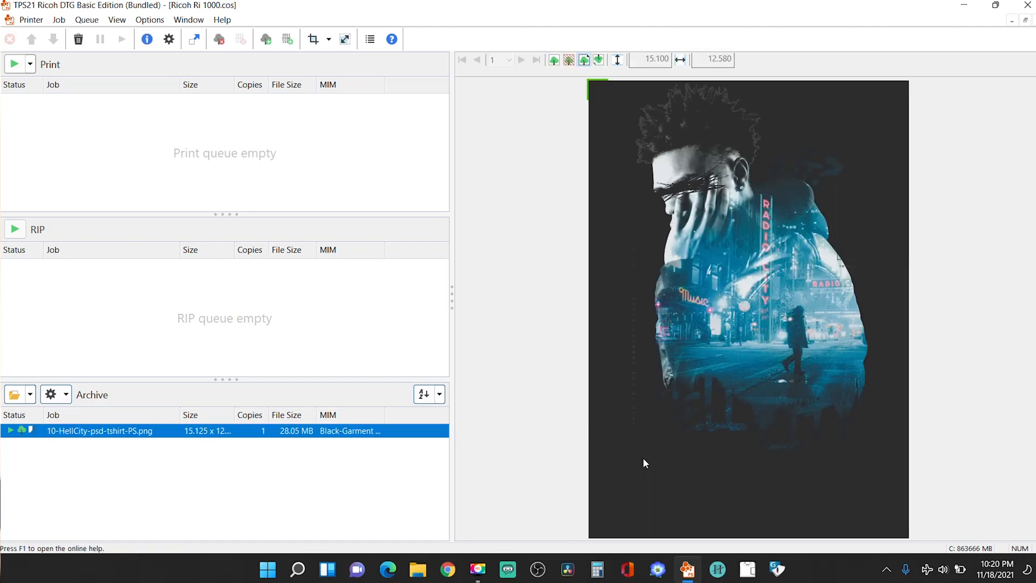
mouse_move(654, 213)
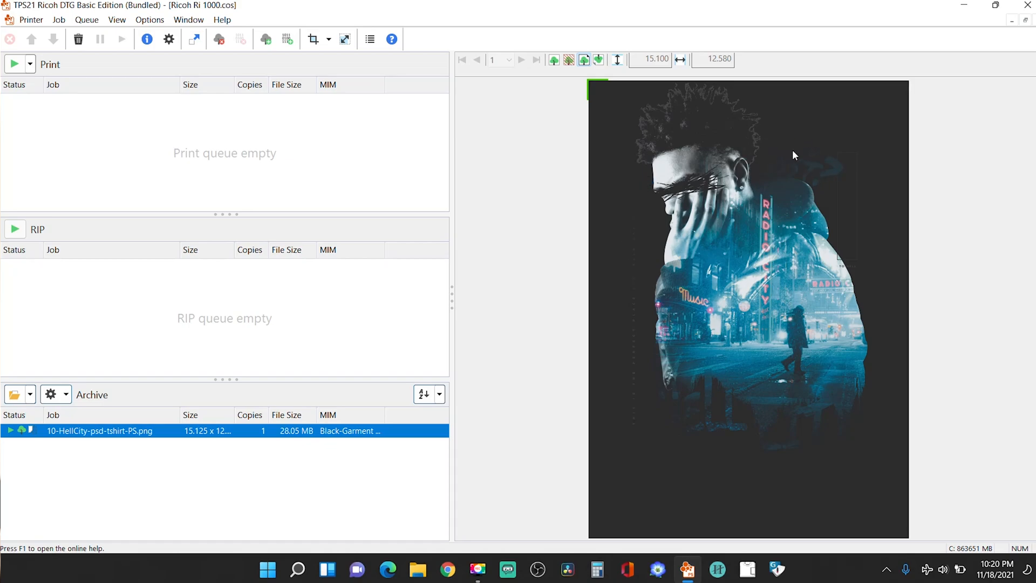
mouse_move(695, 86)
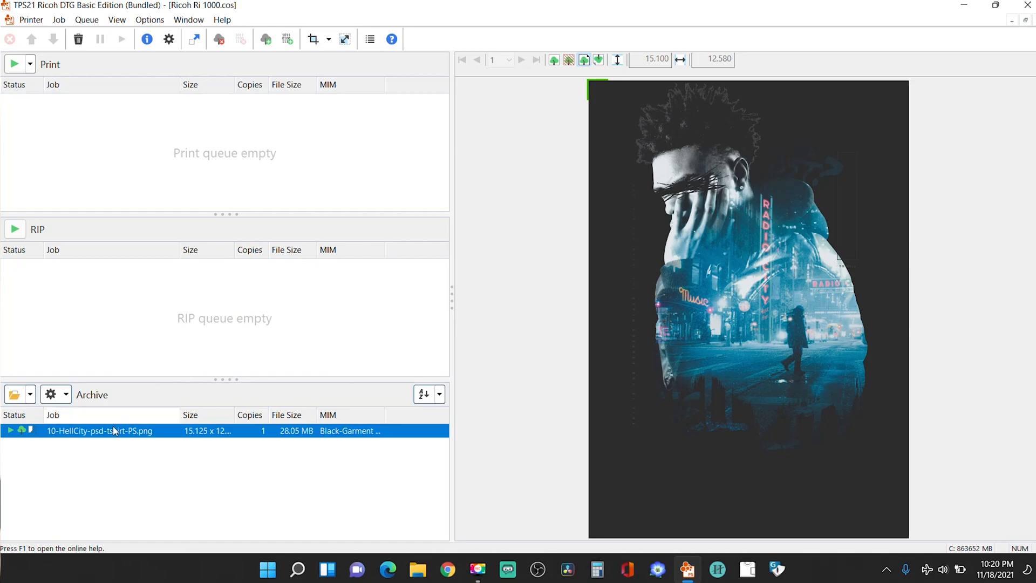
- Set the HellCity job's Offset y to 1 in the Job settings
double_click(100, 430)
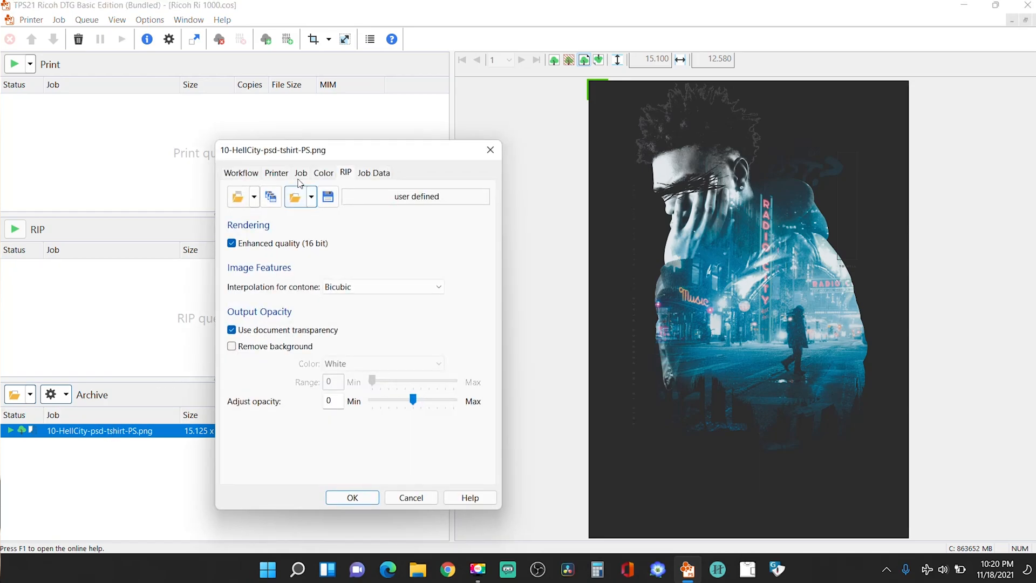
left_click(301, 172)
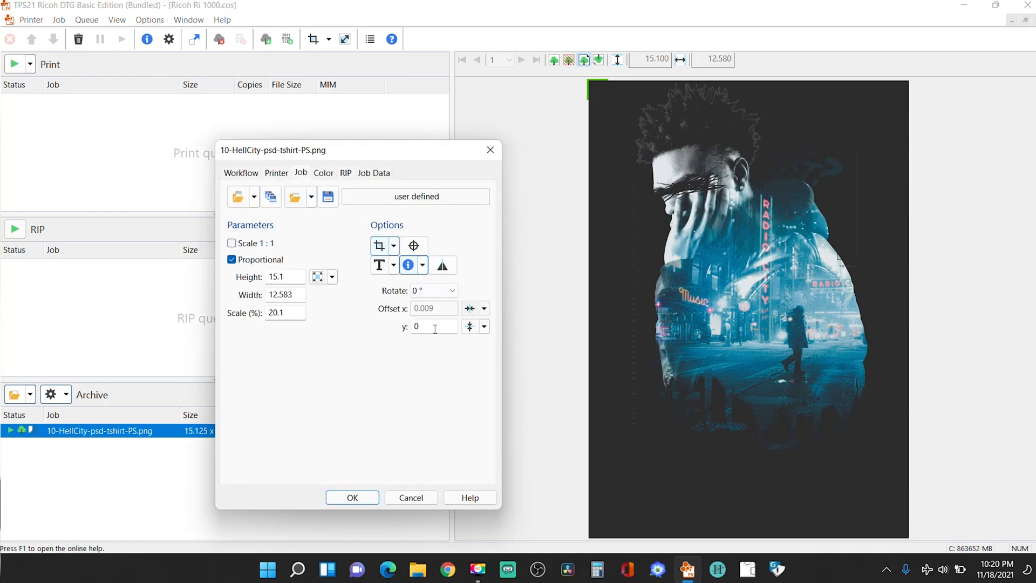
type("1")
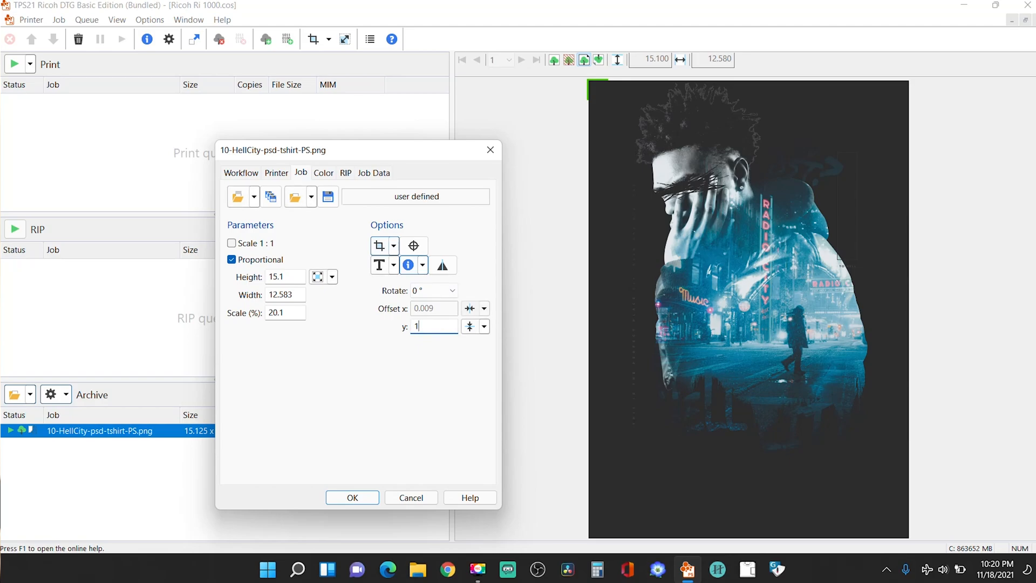
left_click(353, 497)
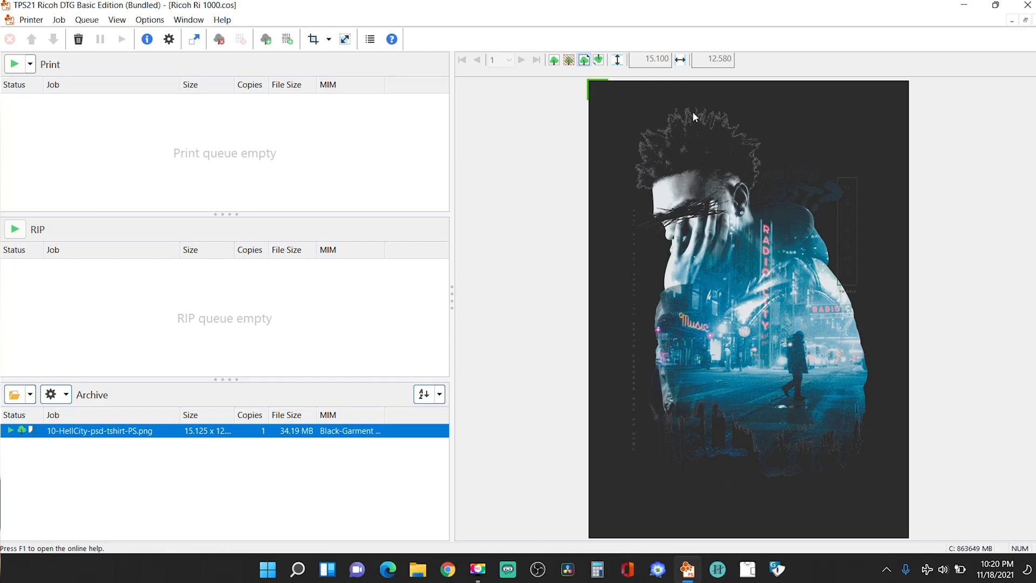
mouse_move(135, 439)
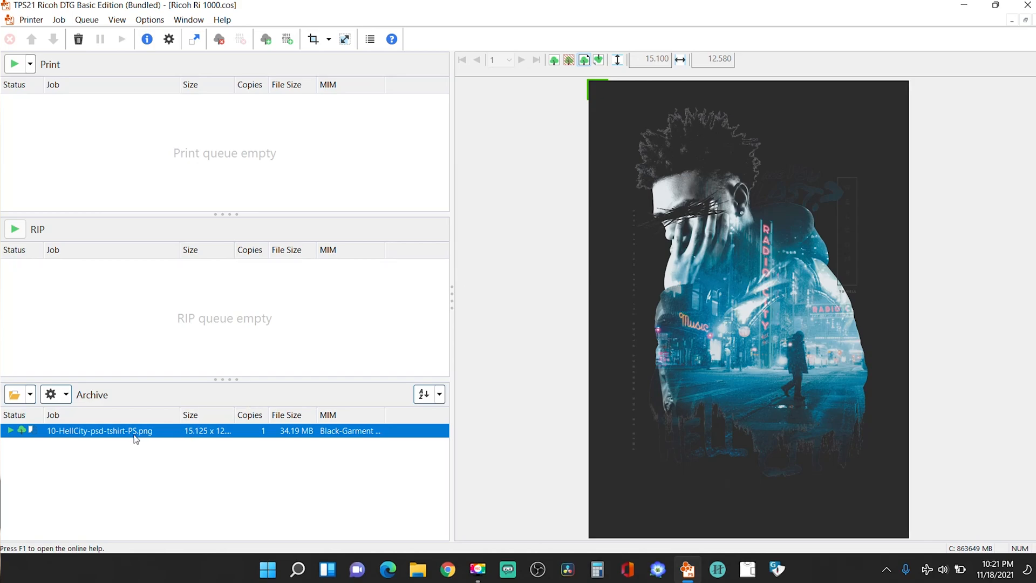
mouse_move(123, 433)
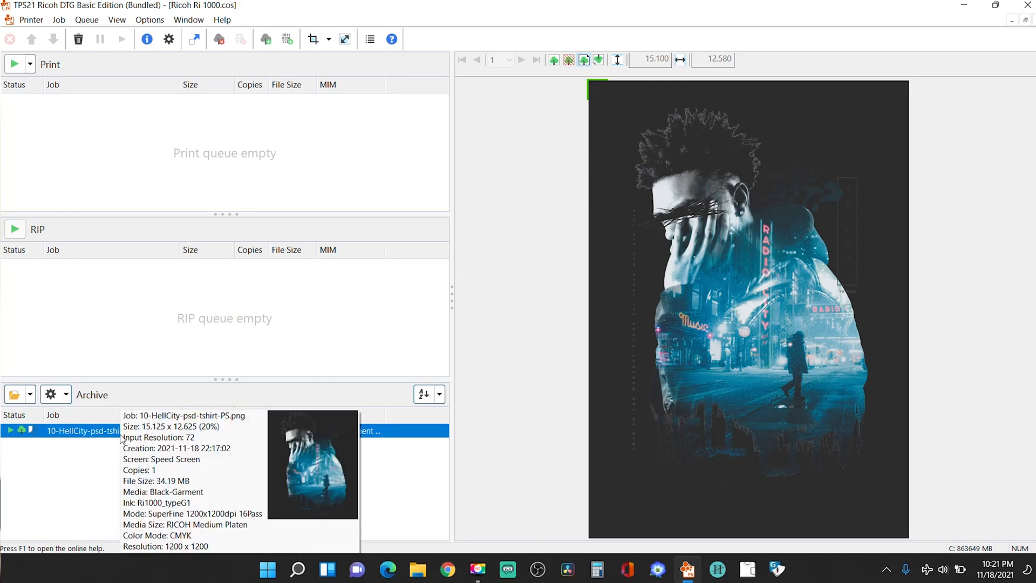
mouse_move(143, 433)
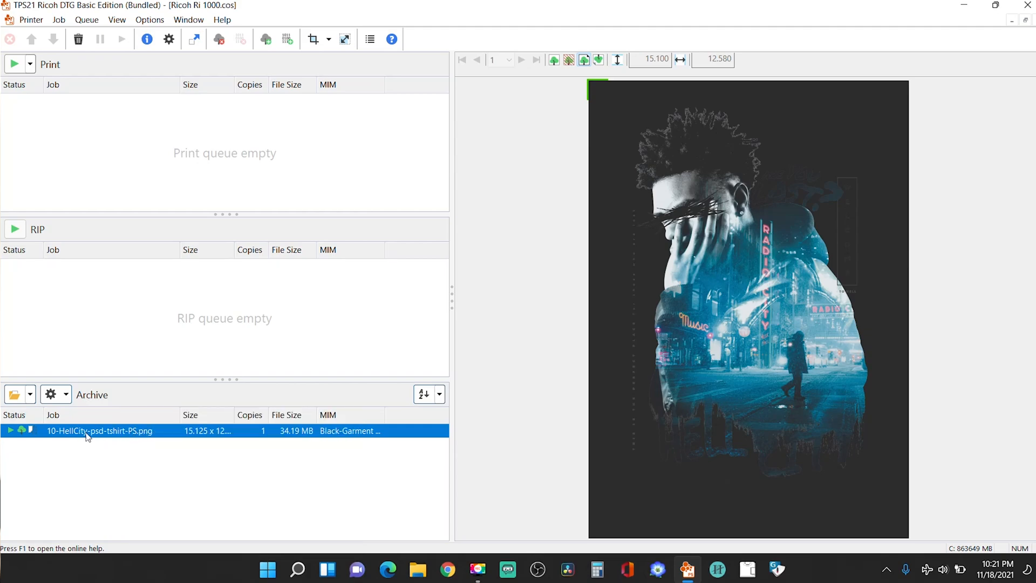
mouse_move(109, 447)
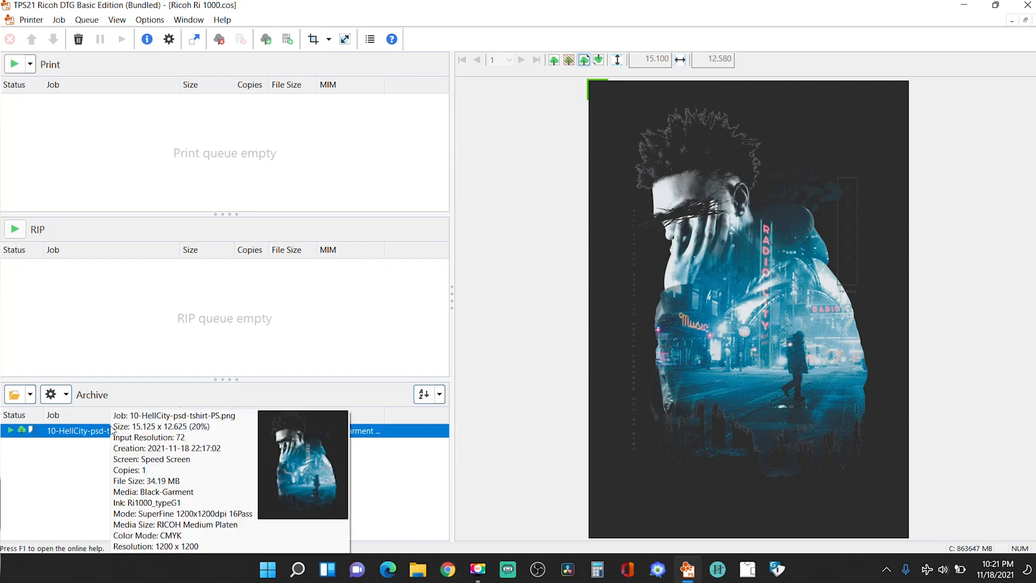
right_click(70, 430)
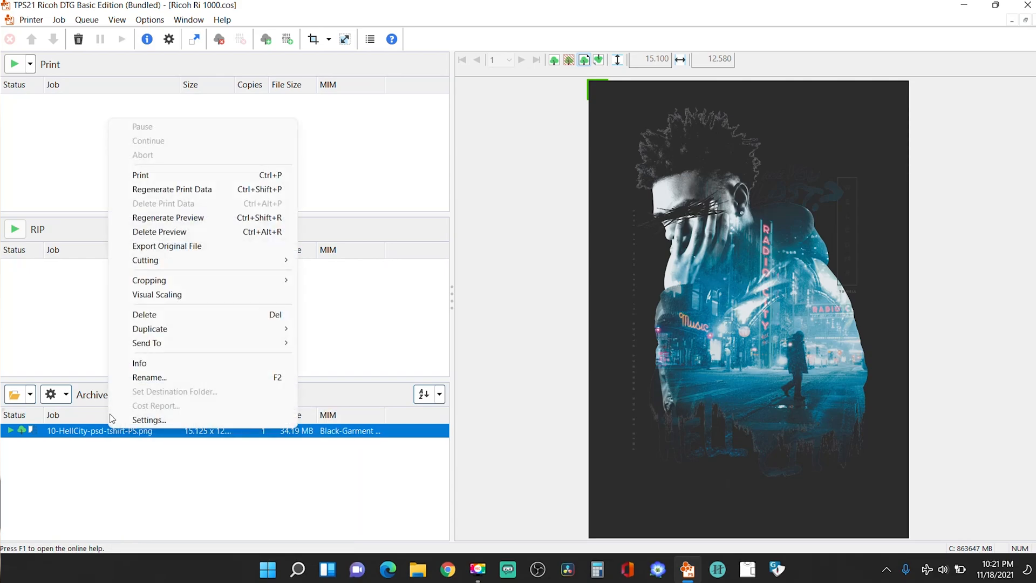
mouse_move(141, 178)
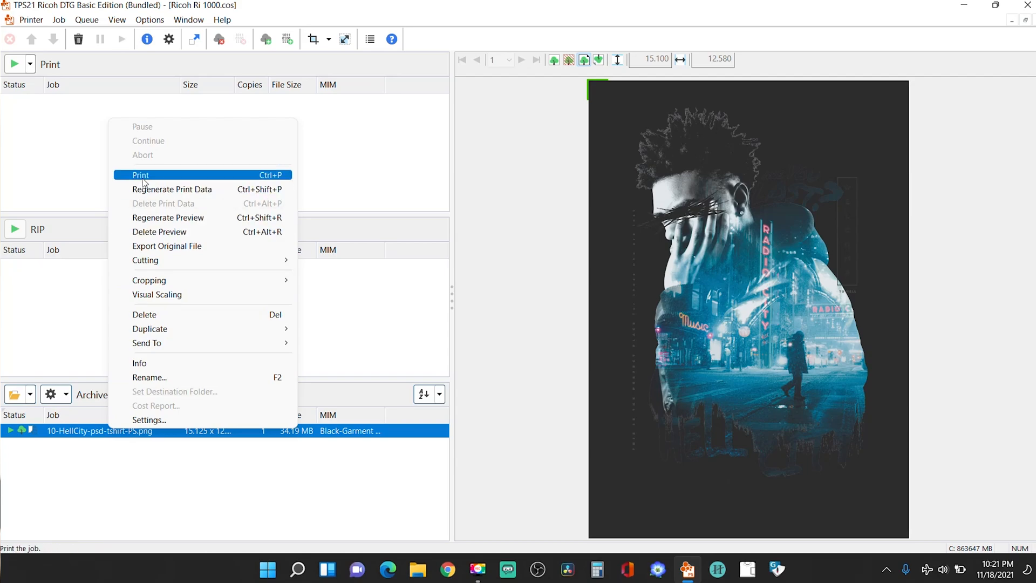
- Send the HellCity job to print so it starts ripping
left_click(140, 175)
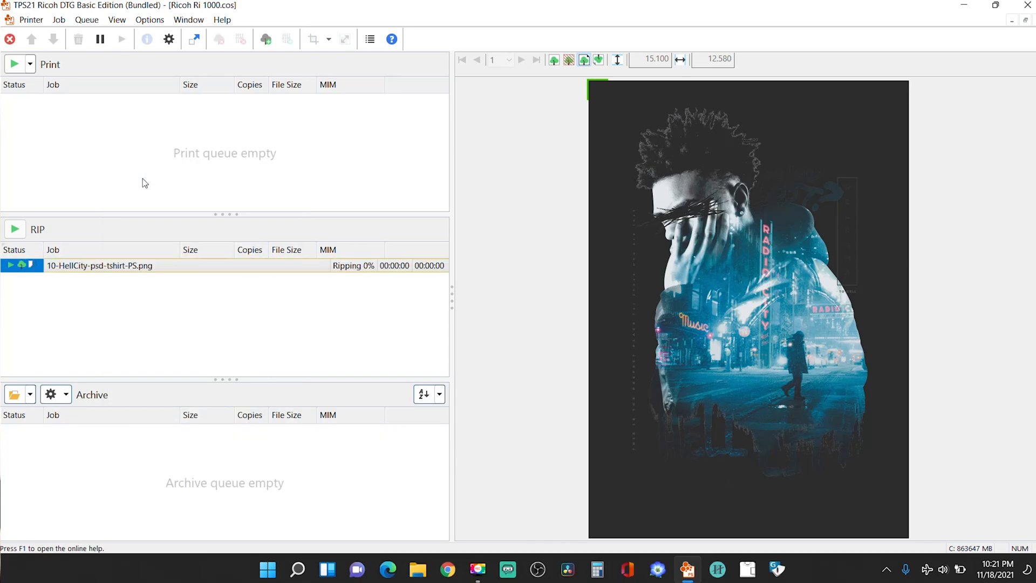
left_click(86, 265)
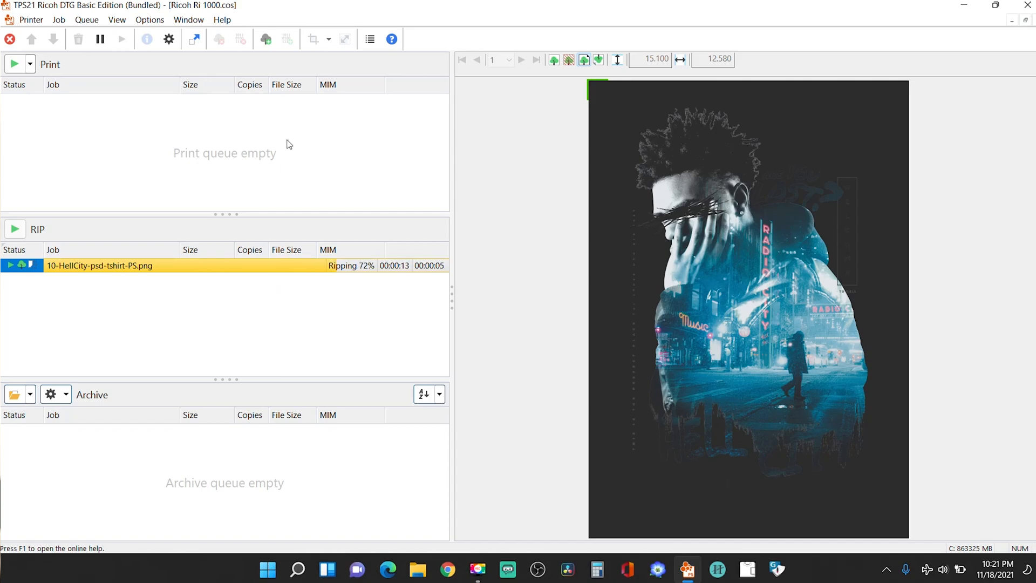
mouse_move(407, 276)
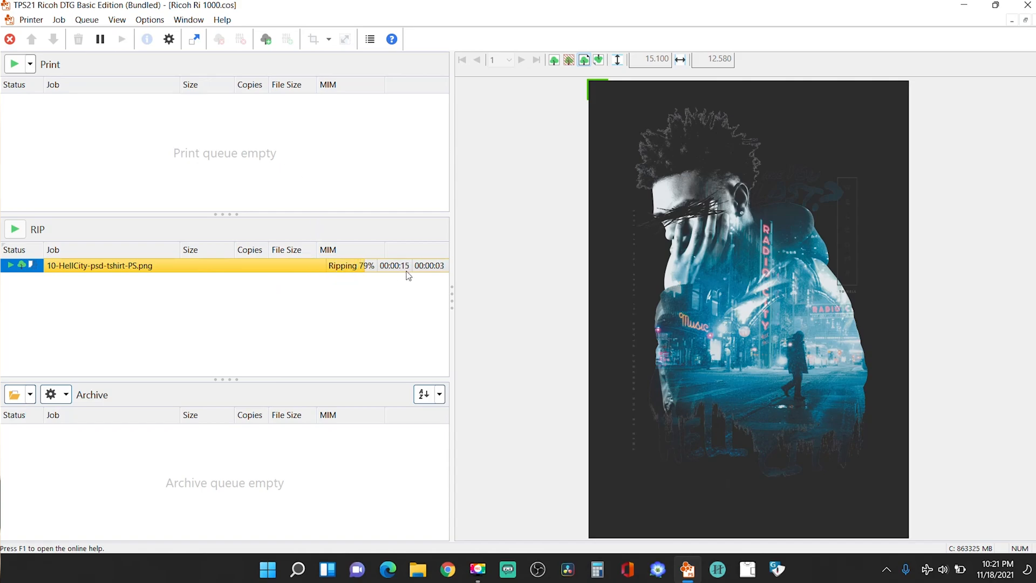
mouse_move(218, 369)
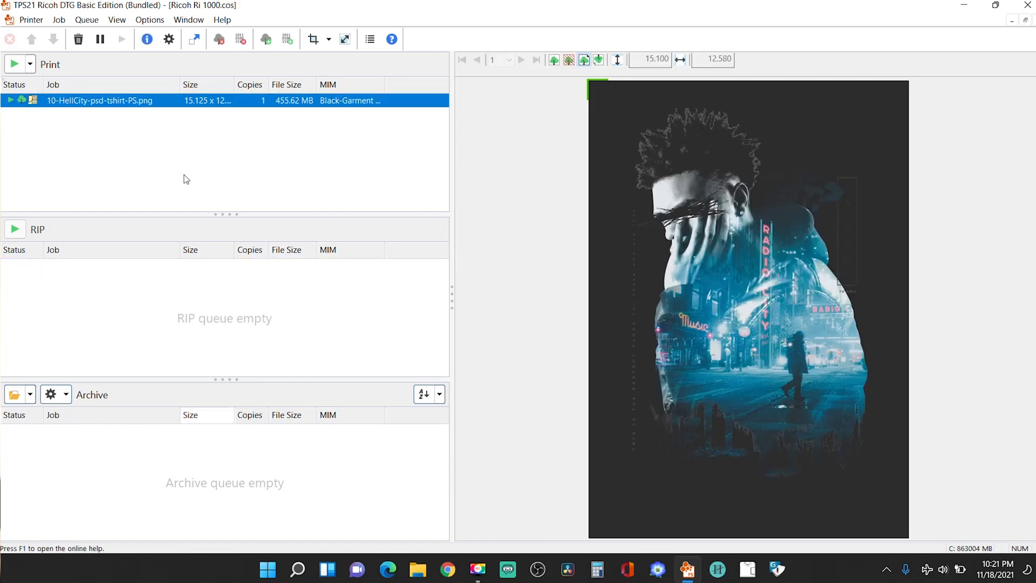
mouse_move(269, 124)
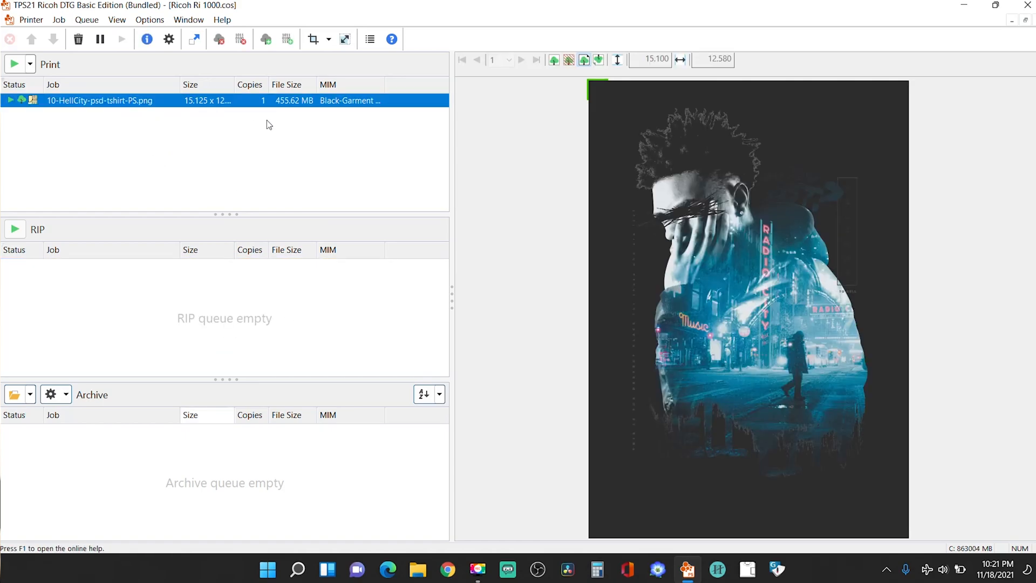
- Start printing the ripped HellCity job from the Print queue
left_click(13, 64)
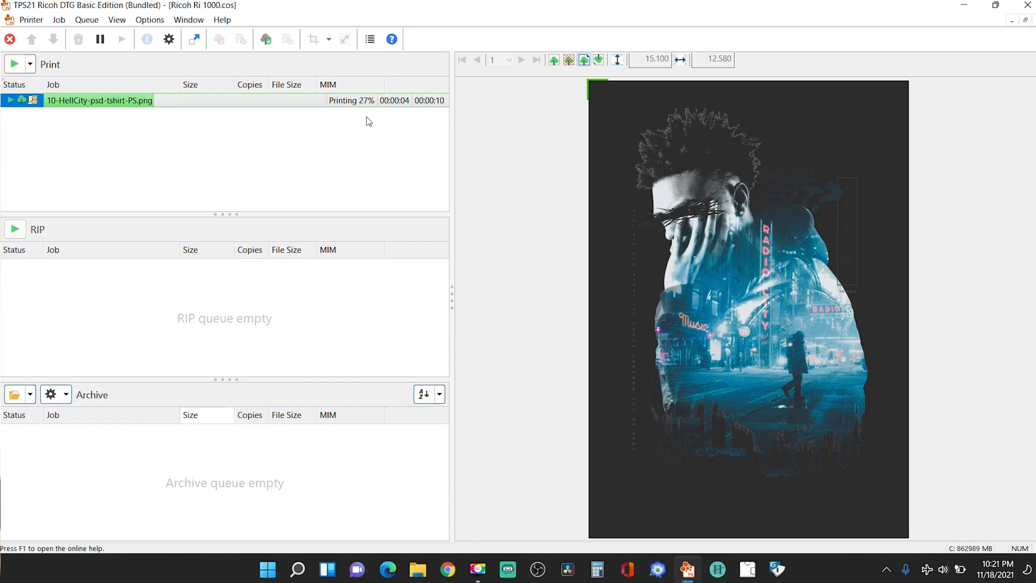
mouse_move(224, 463)
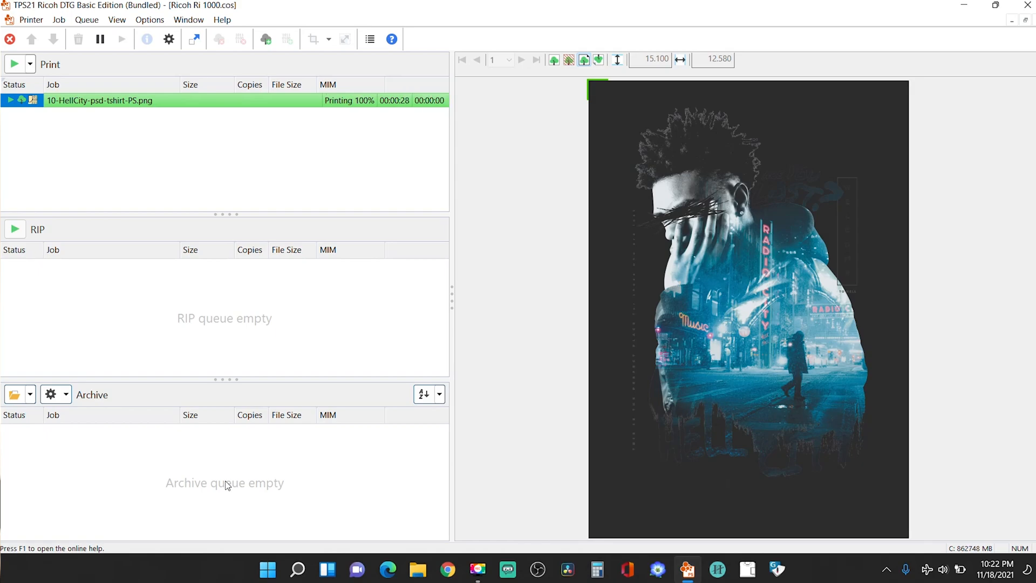
mouse_move(314, 281)
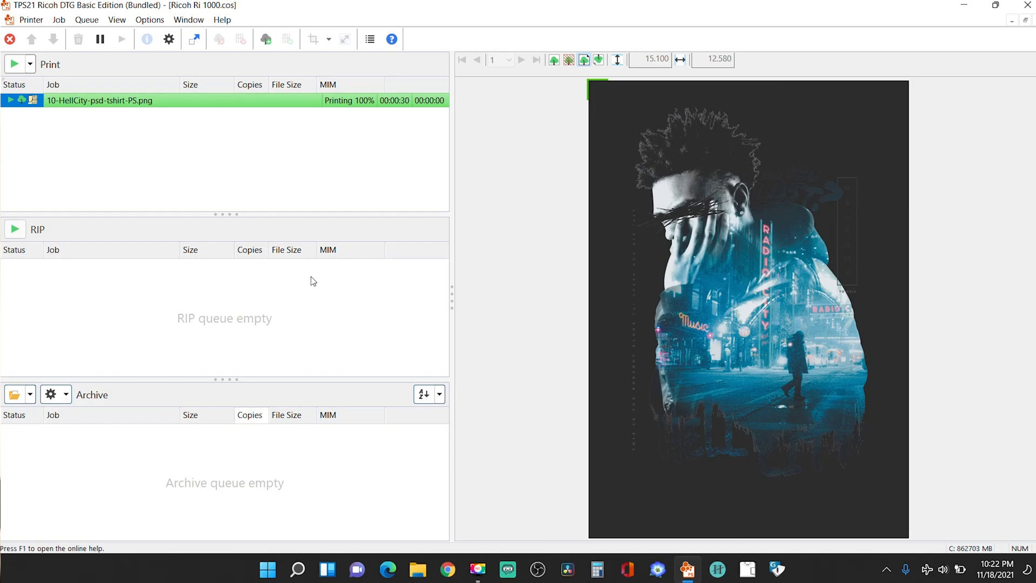
mouse_move(407, 115)
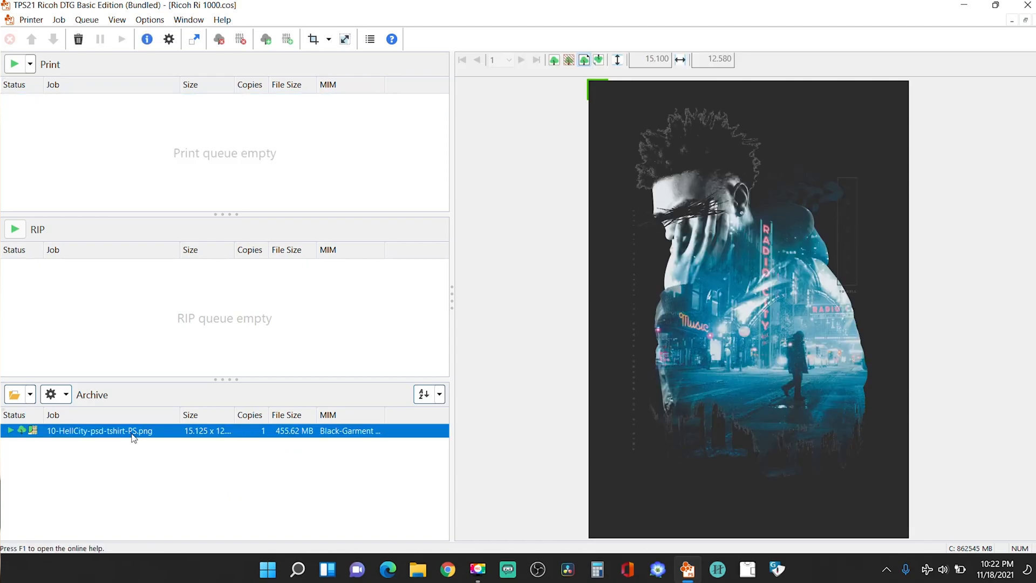
mouse_move(129, 434)
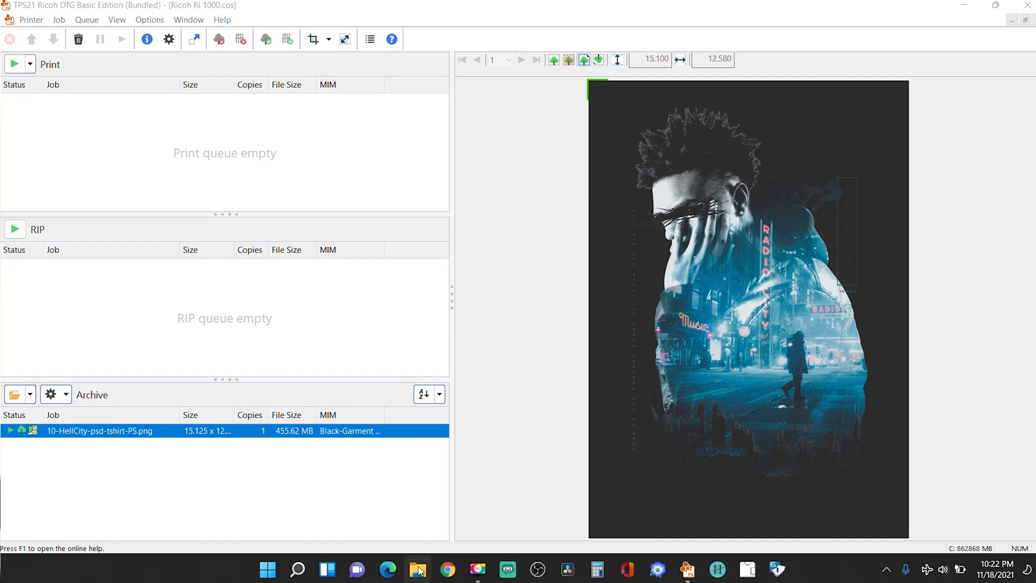
- Select 10-HellCity-psd-tshirt-PS_1_1_1.prn in the Desktop's Prn files folder
left_click(416, 569)
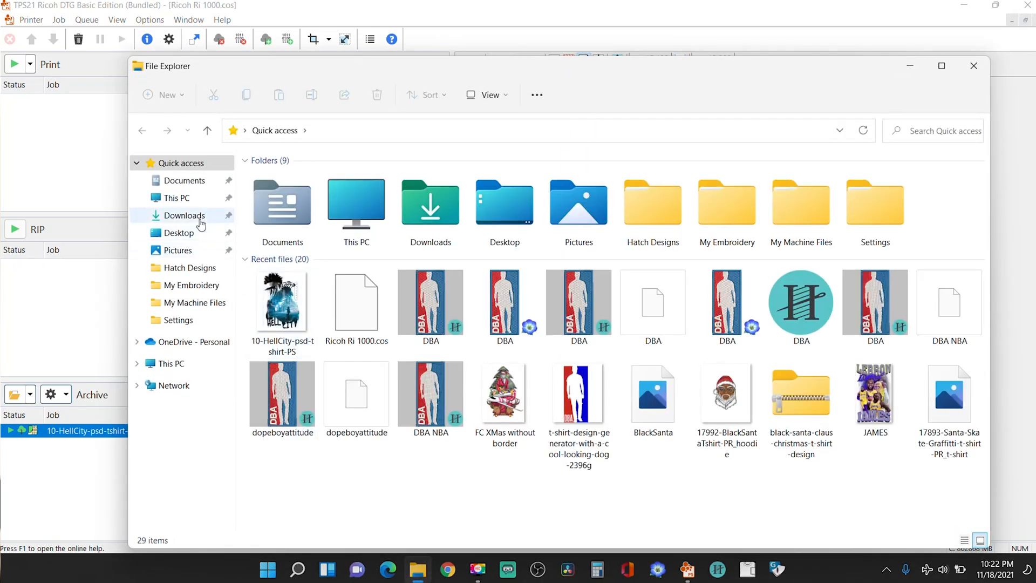
left_click(179, 232)
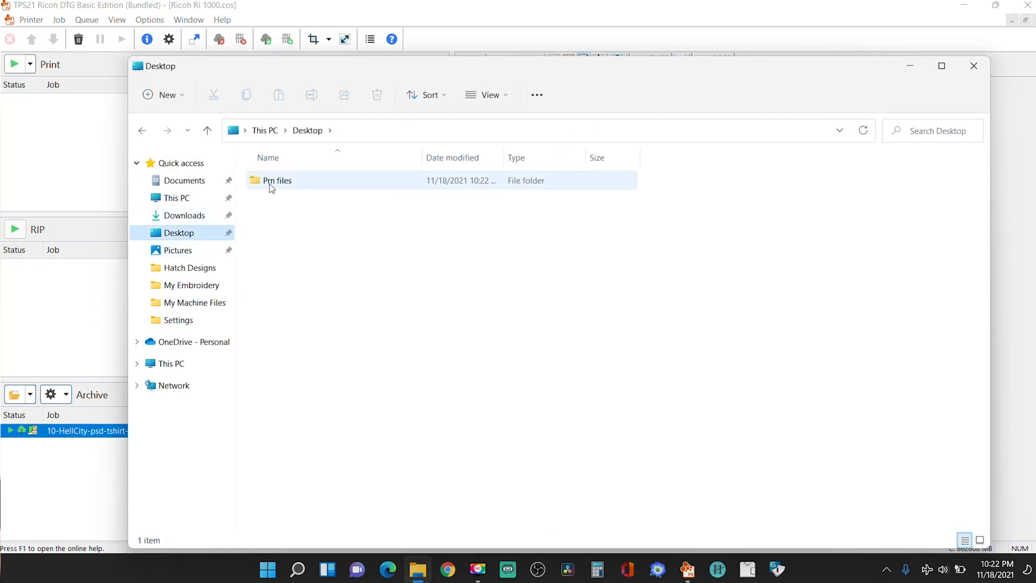
double_click(277, 180)
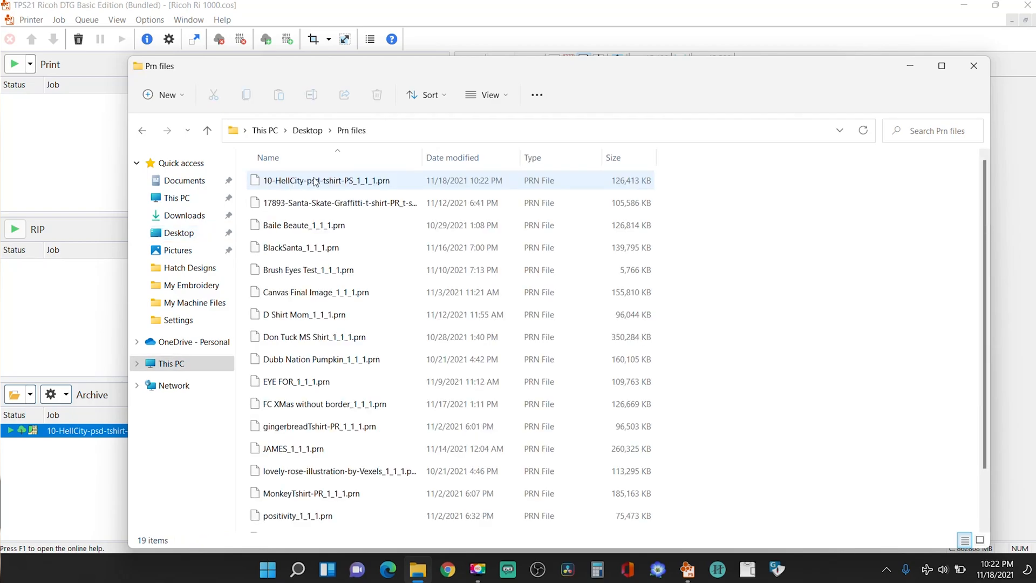
mouse_move(480, 189)
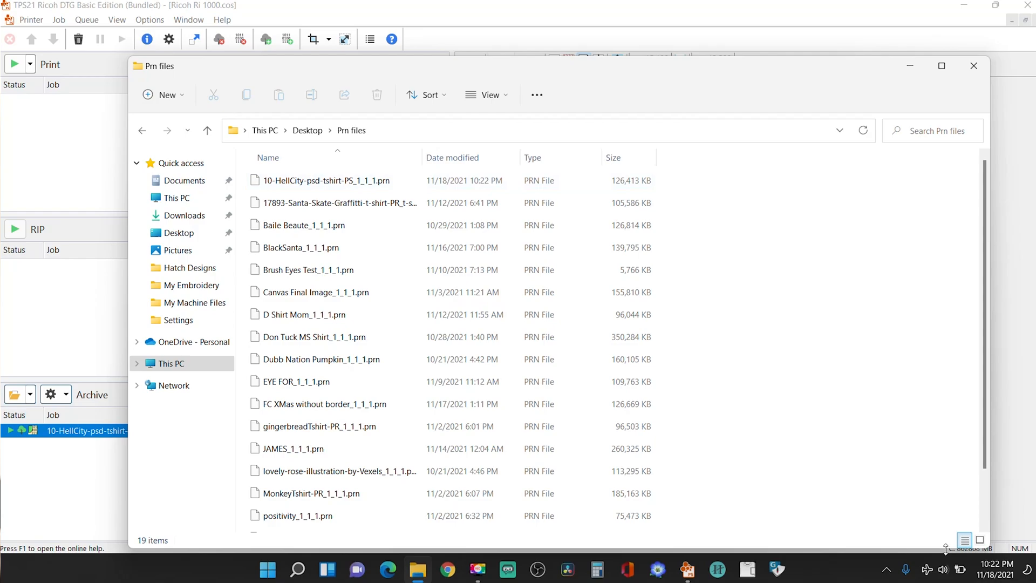
left_click(322, 180)
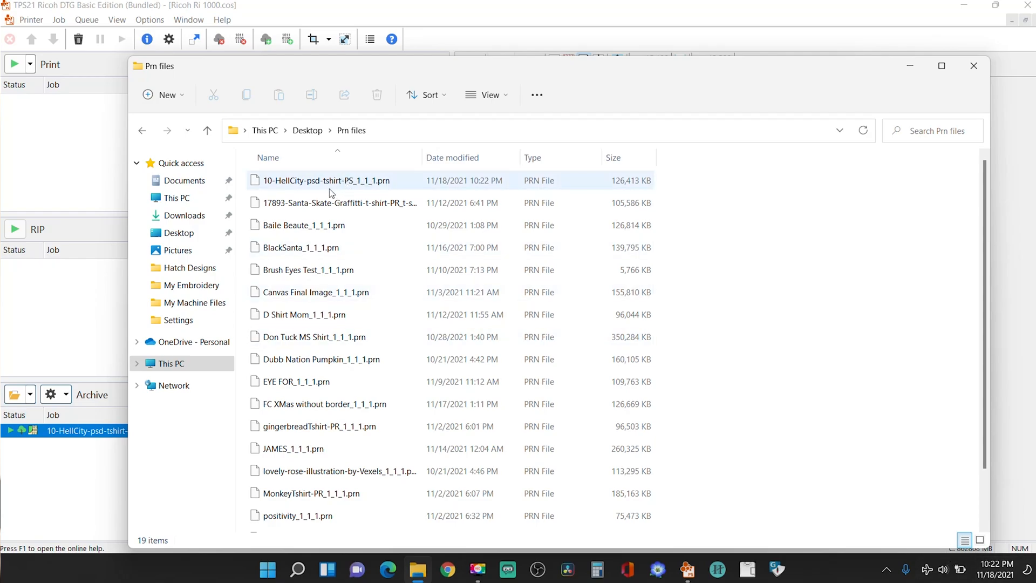
mouse_move(386, 187)
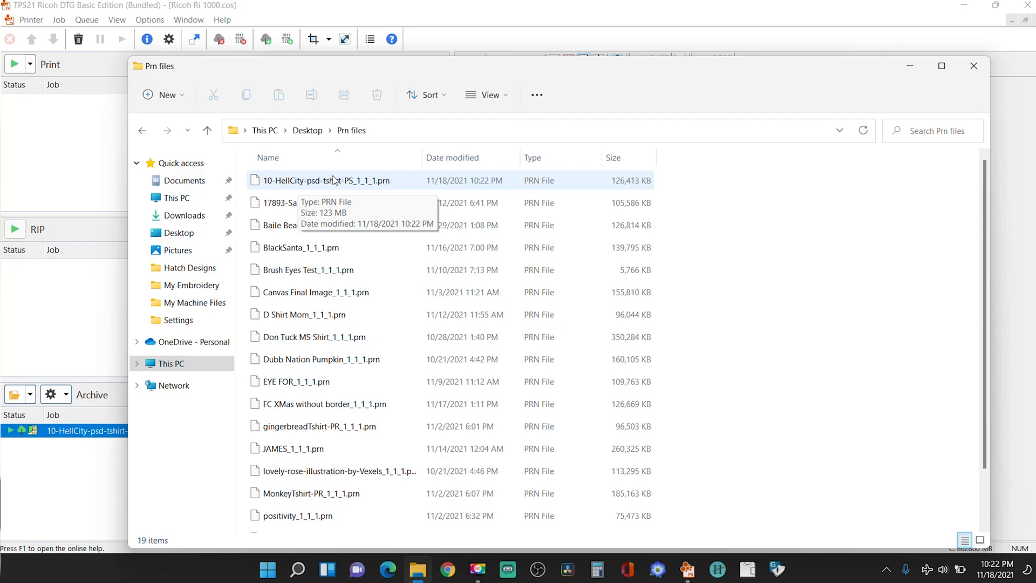
mouse_move(322, 185)
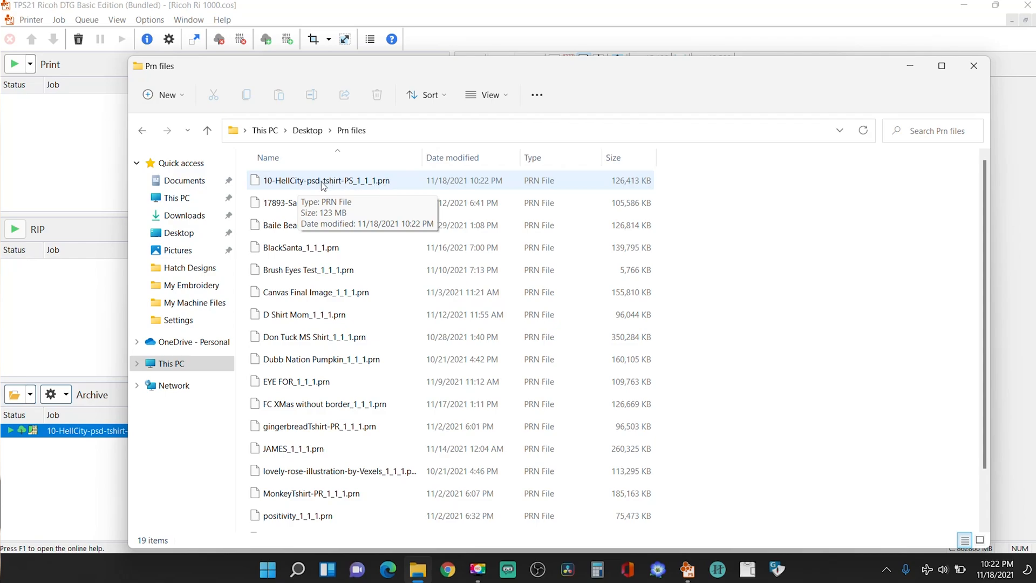
left_click(323, 181)
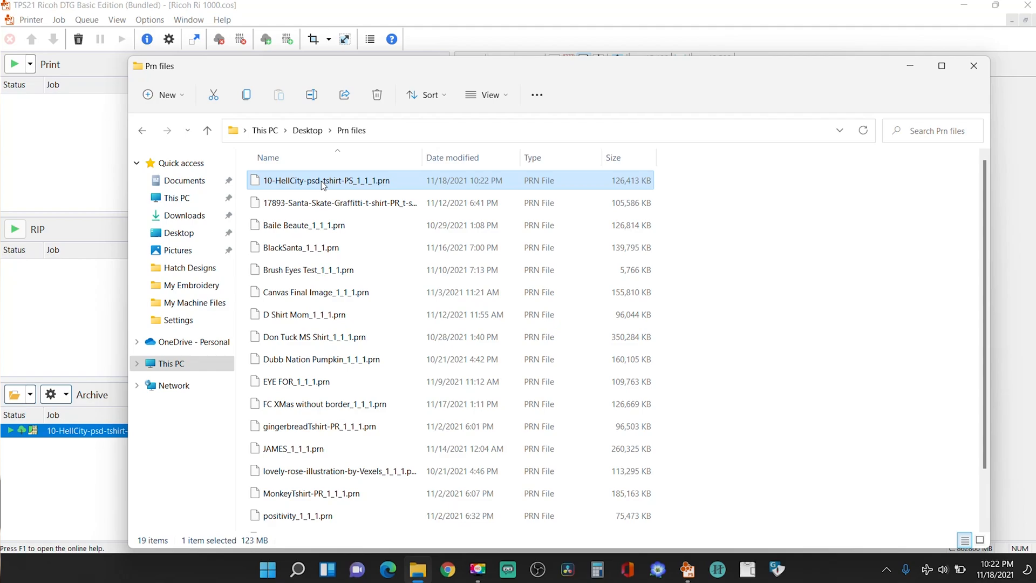